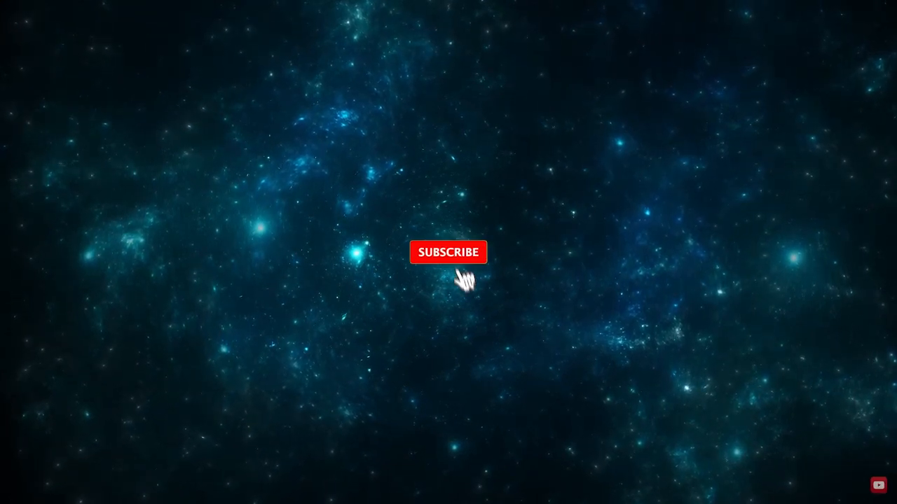
Let the intro play until the red SUBSCRIBE badge becomes a grey SUBSCRIBED badge with a bell
left_click(448, 252)
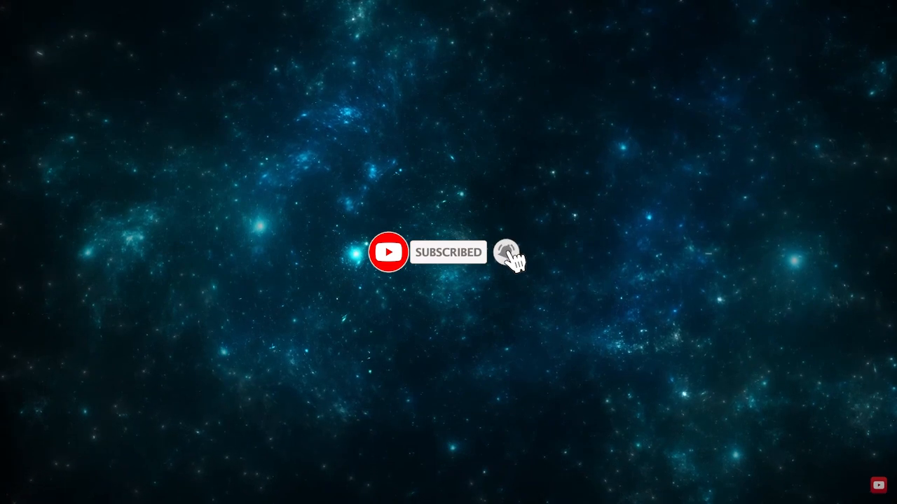